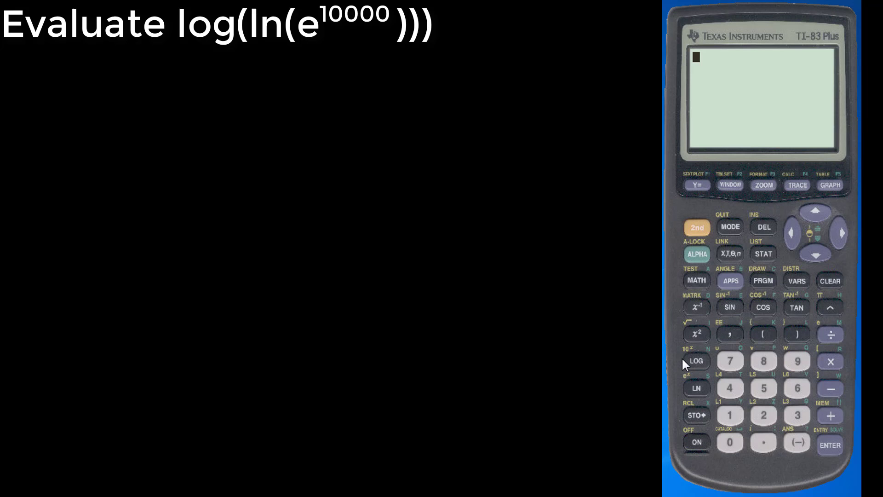
# Enter log(ln(e^(10000))) and evaluate it, producing ERR:OVERFLOW with Quit and Goto choices.
pyautogui.click(696, 361)
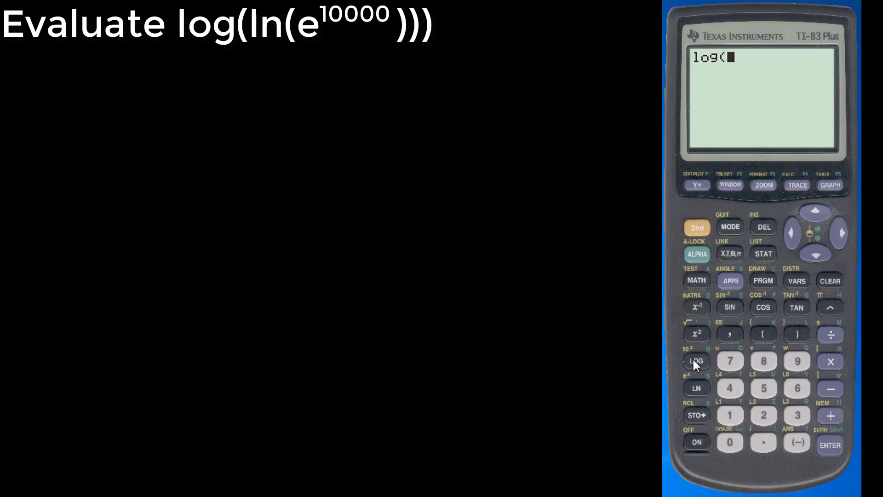
pyautogui.moveTo(698, 392)
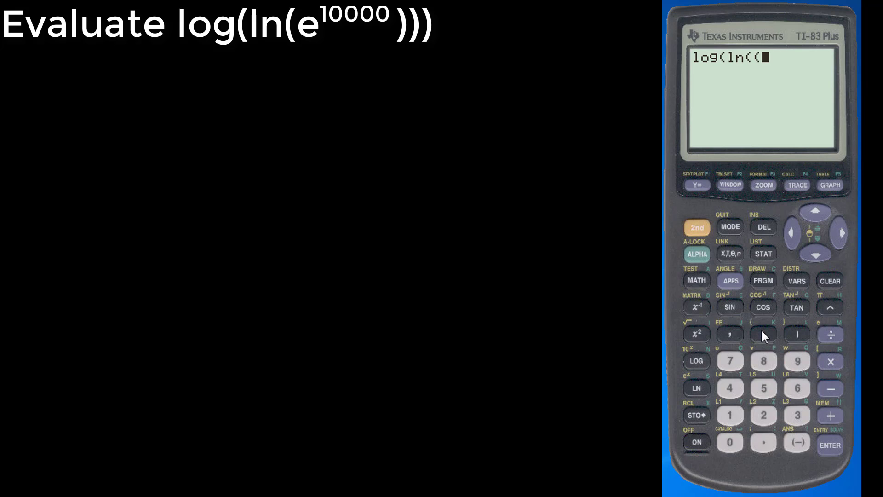
pyautogui.click(764, 226)
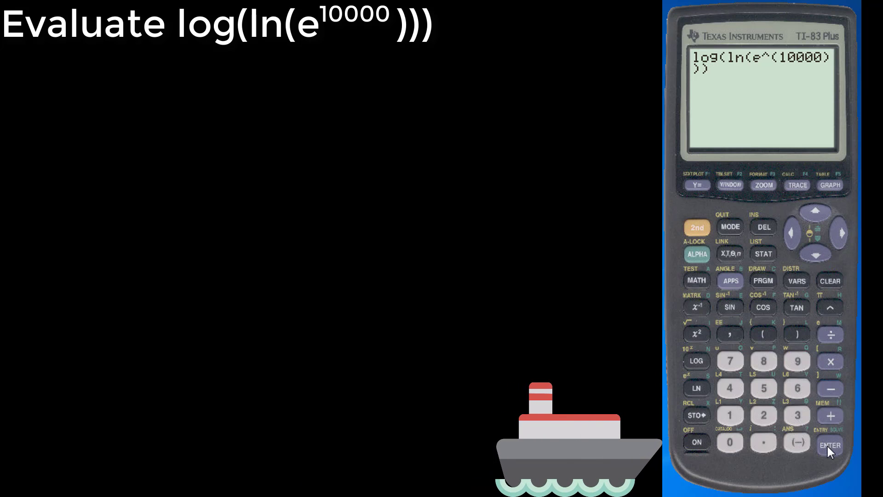
pyautogui.click(829, 442)
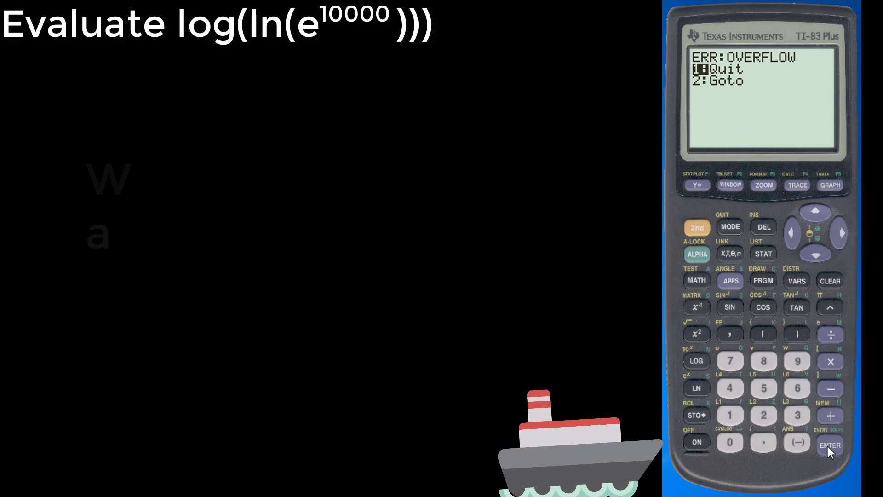